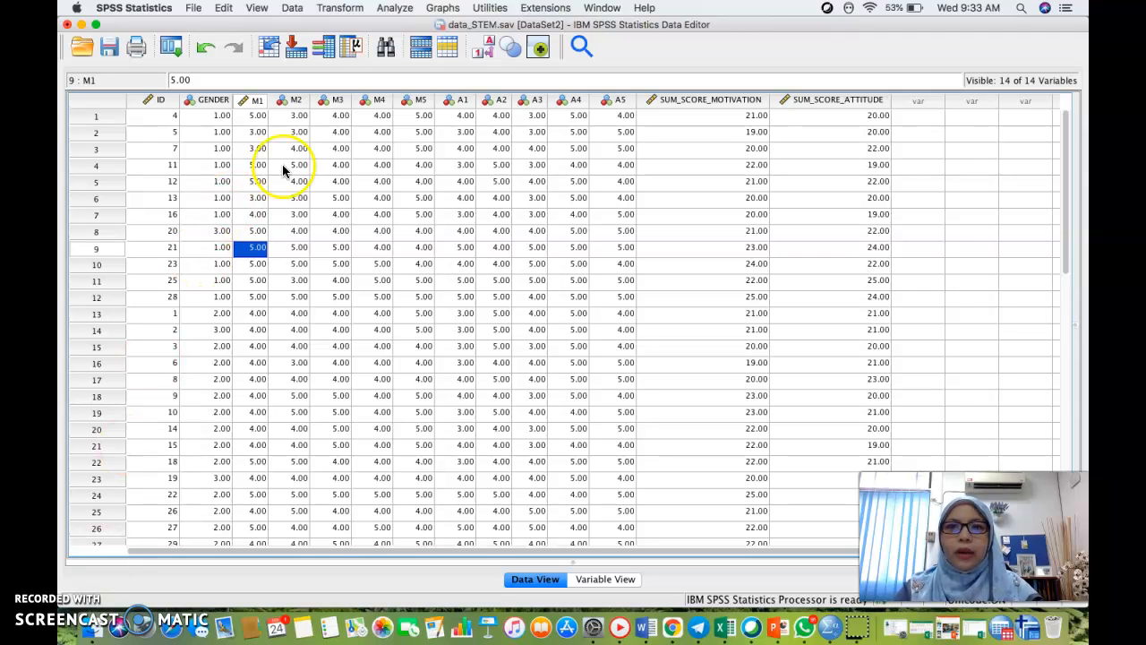
Step: Open Frequencies and move GENDER into the Variable(s) list
click(394, 8)
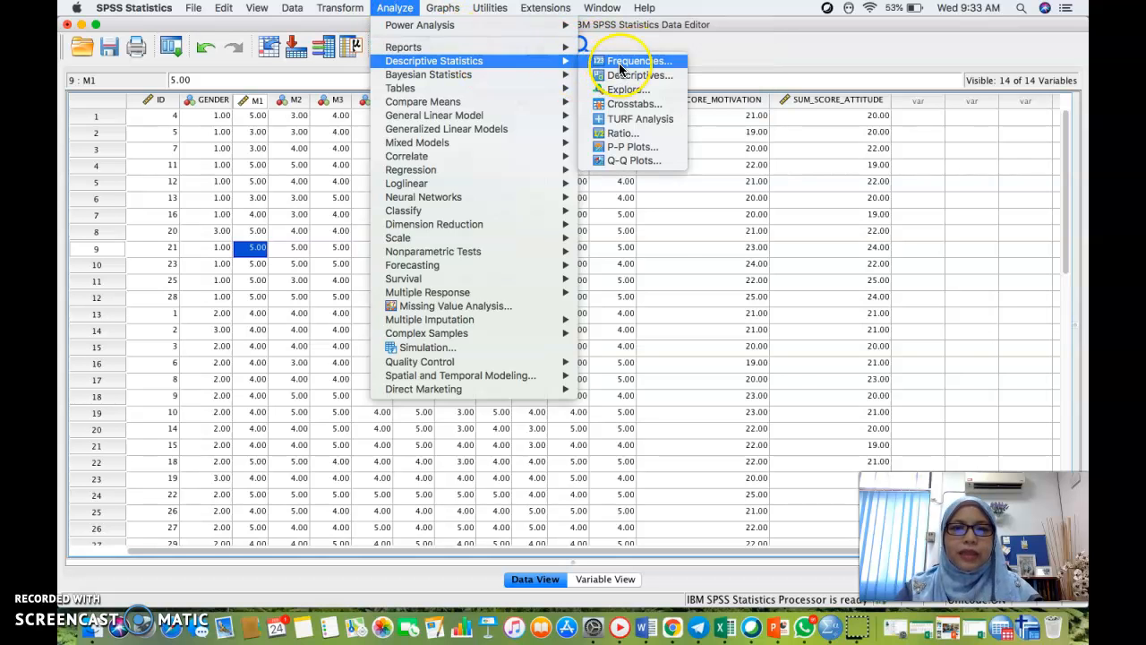
click(637, 61)
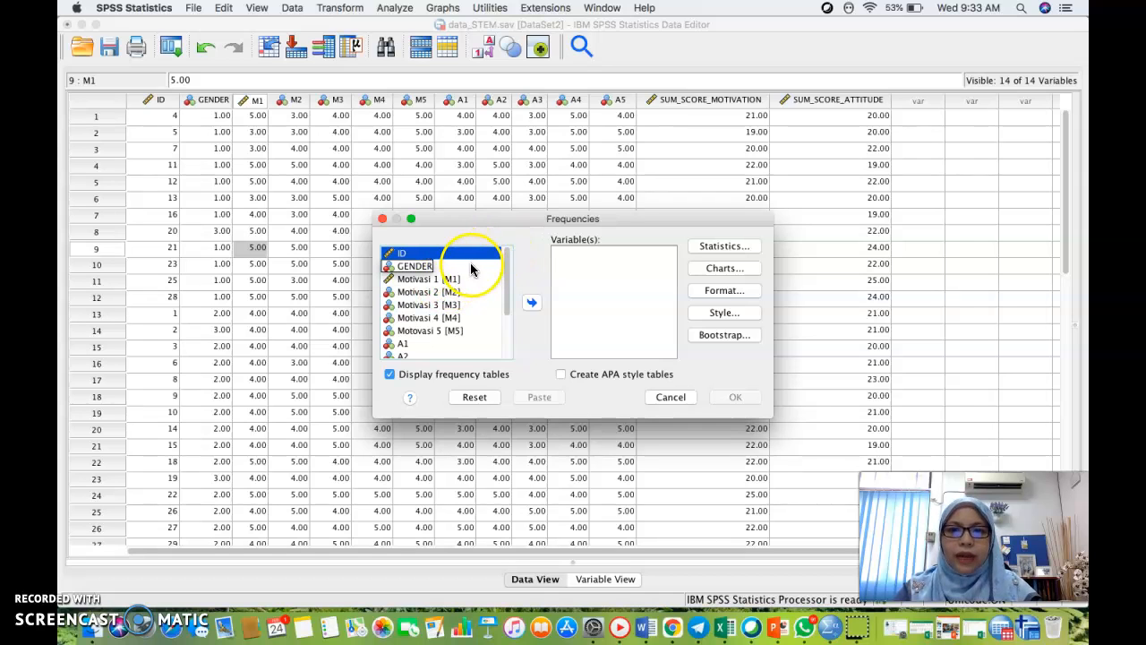
click(414, 266)
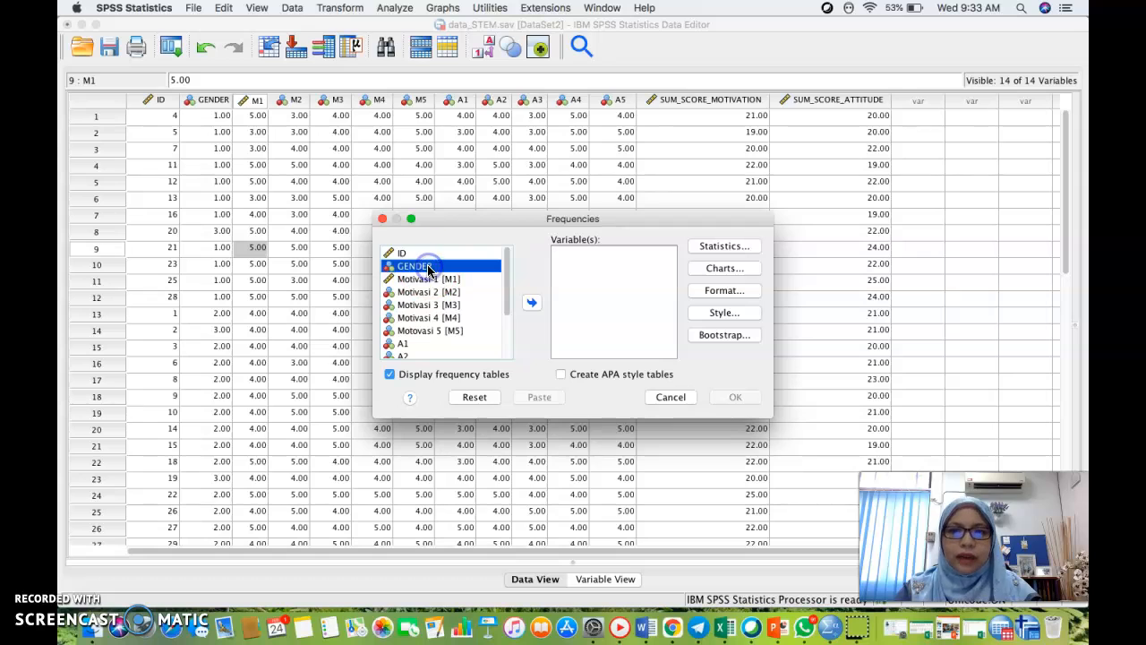
click(532, 301)
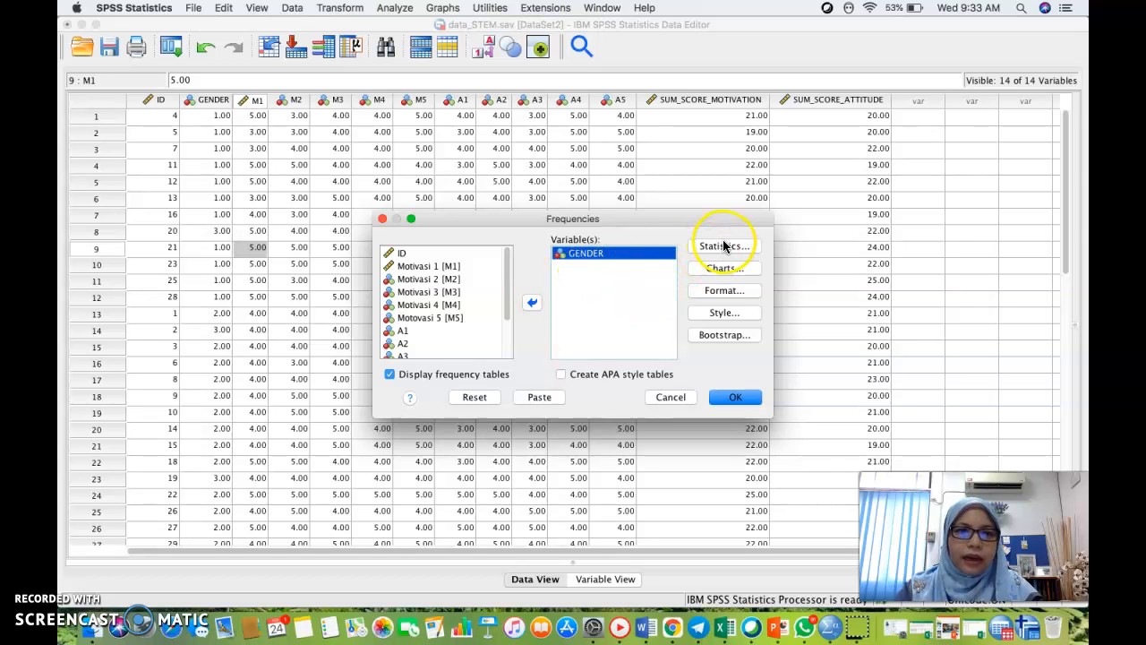
Step: Request Minimum and Maximum statistics for the GENDER frequencies
click(724, 245)
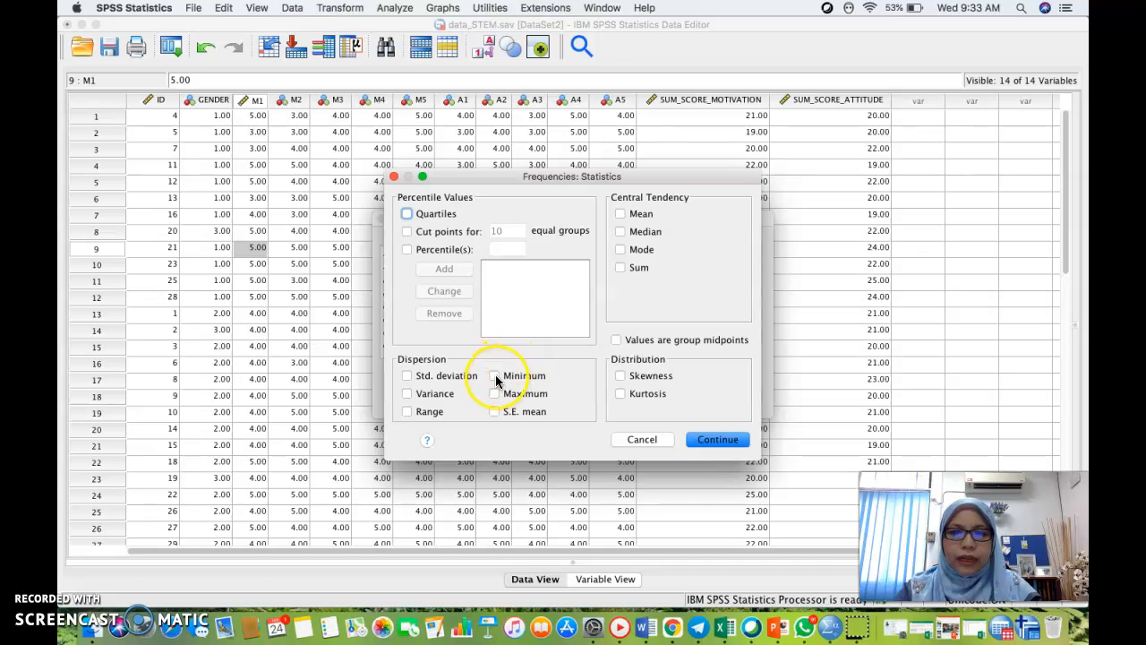
click(495, 375)
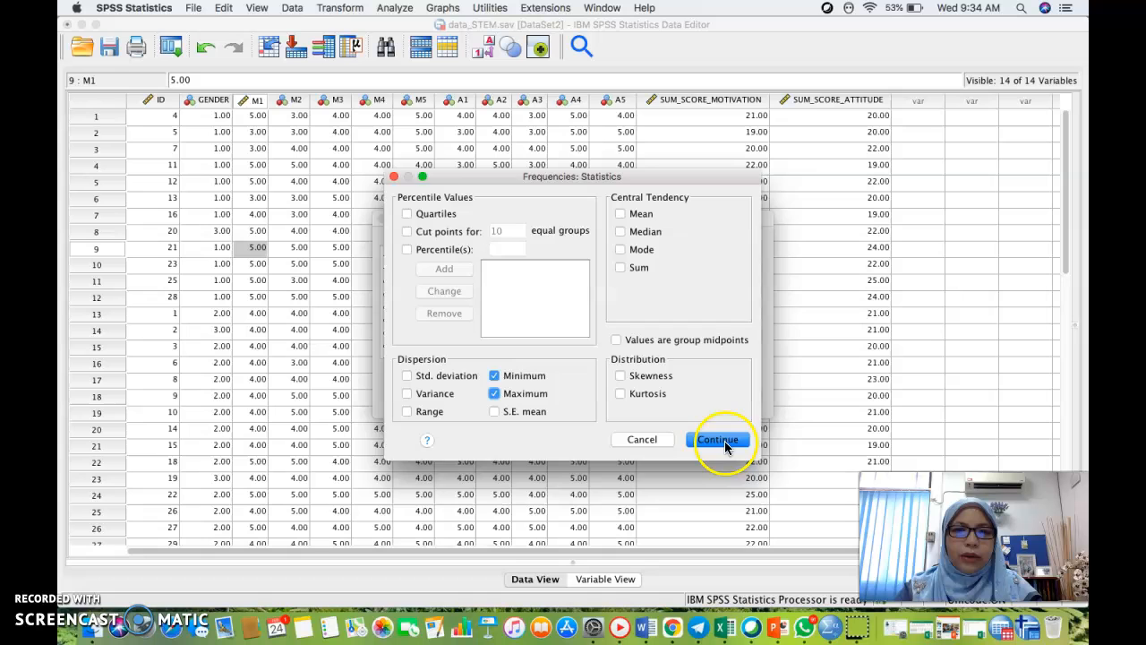
click(716, 438)
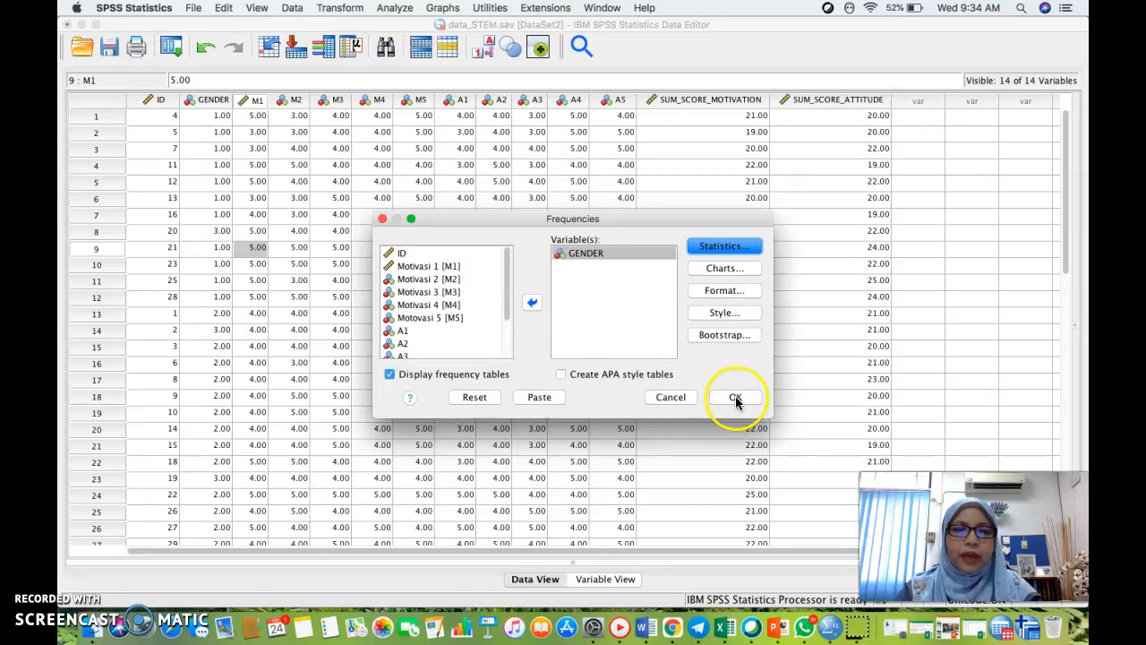
Step: Run Frequencies and inspect the GENDER table showing maximum 3 and three 3.00 codes
click(735, 396)
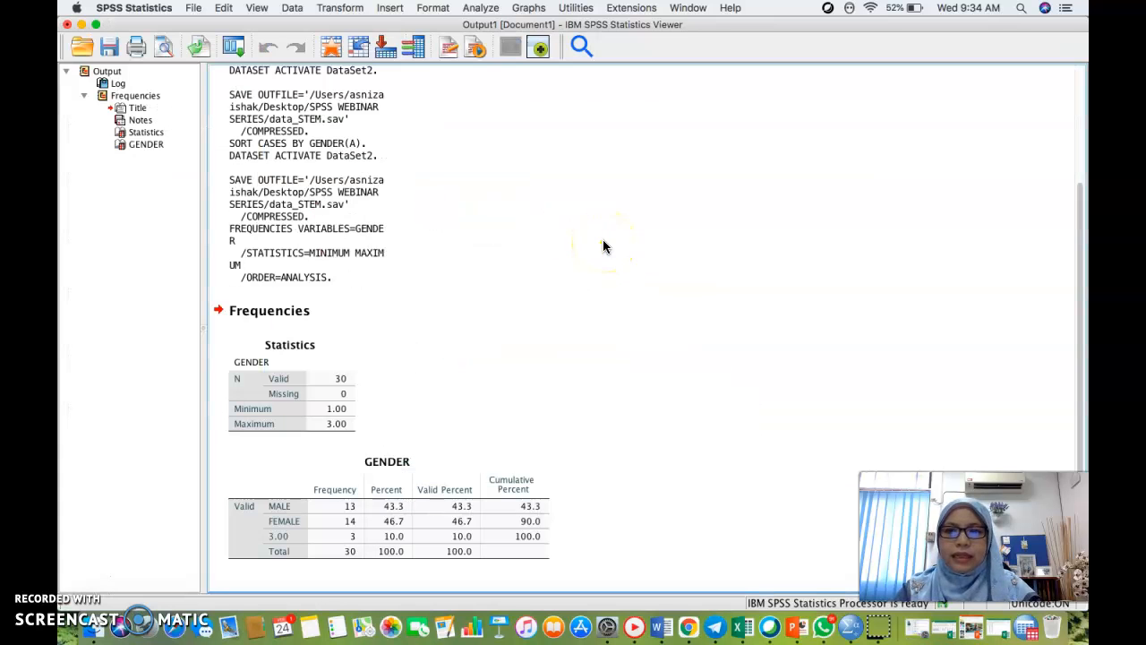
mouse_move(162, 526)
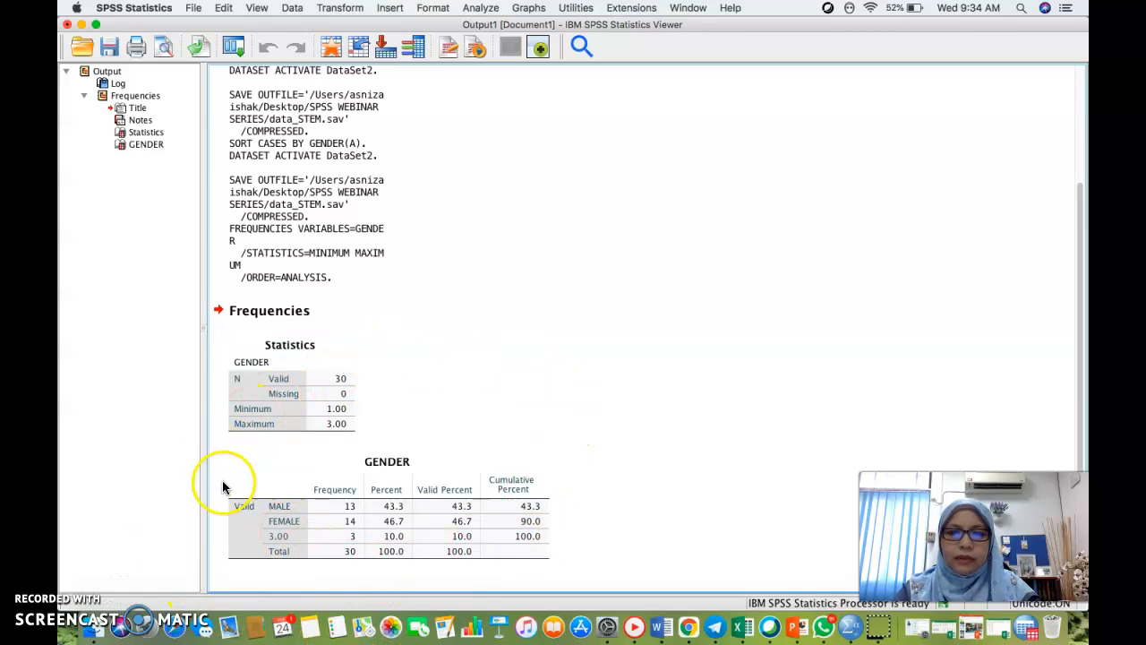
click(353, 490)
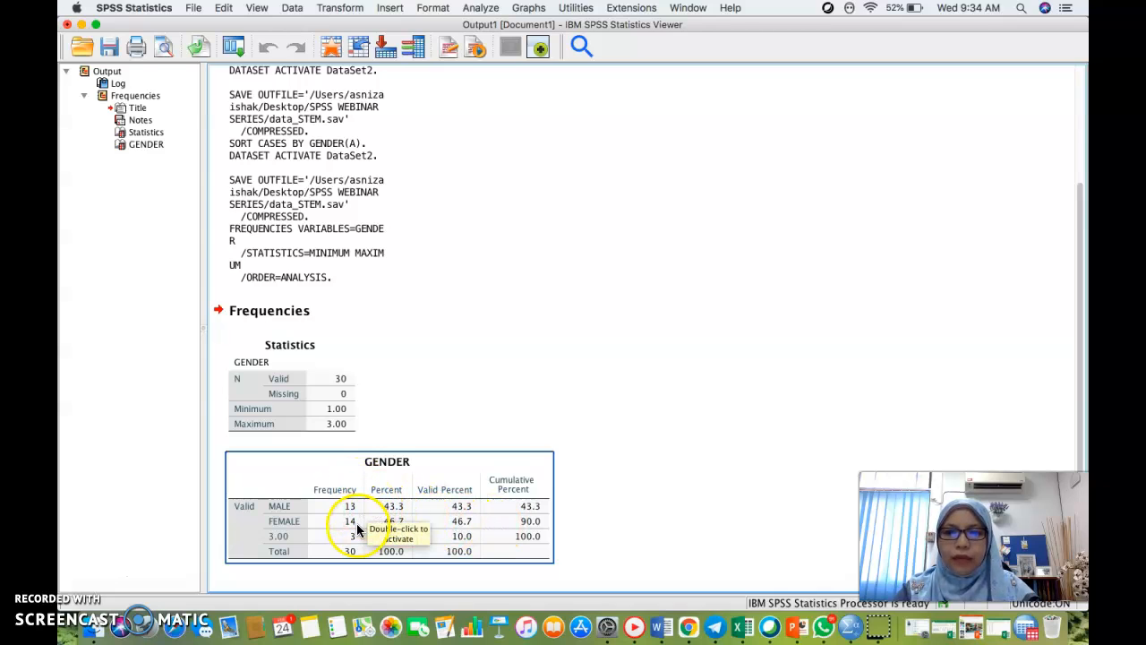
mouse_move(278, 519)
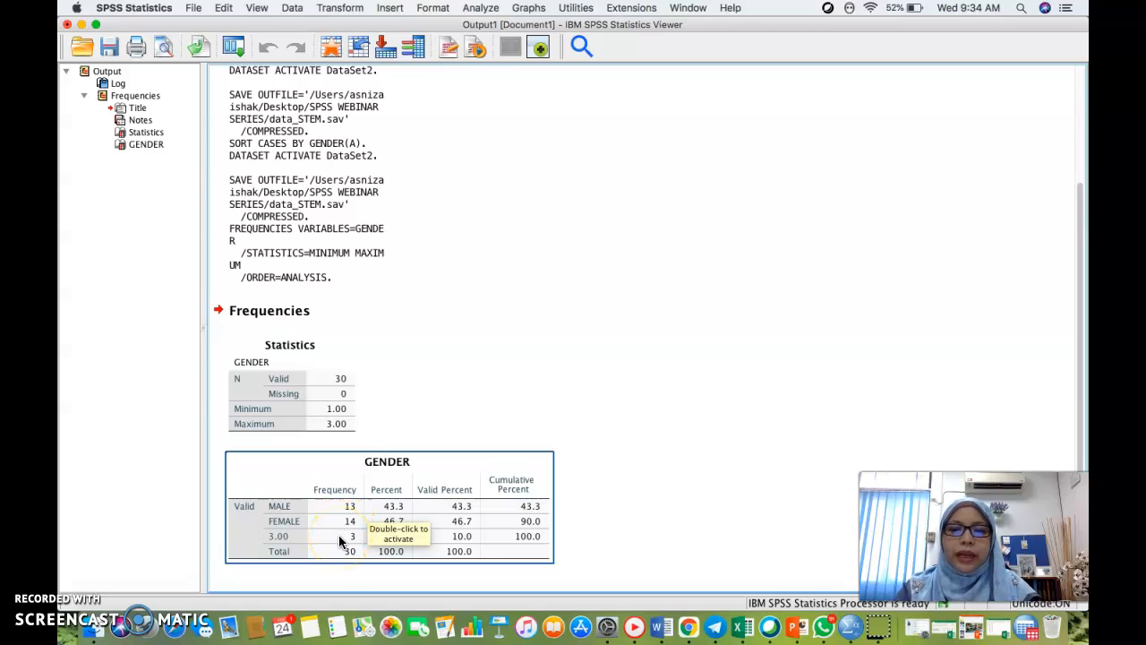
mouse_move(340, 541)
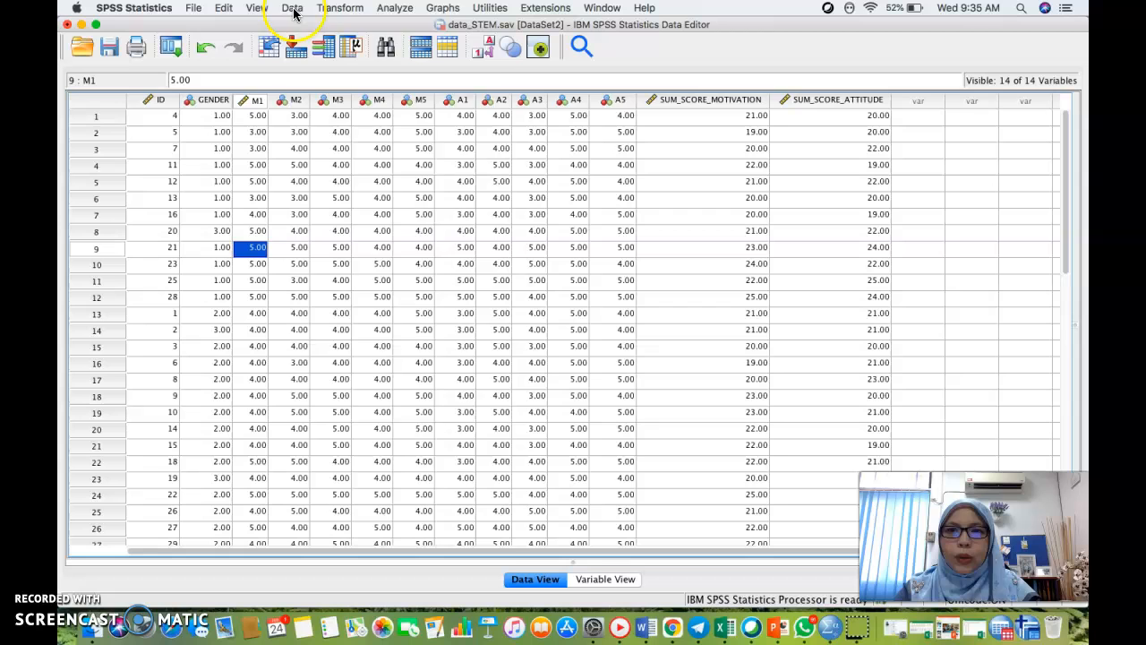
Step: Sort cases by GENDER in descending order so the 3.00 codes come first
click(292, 7)
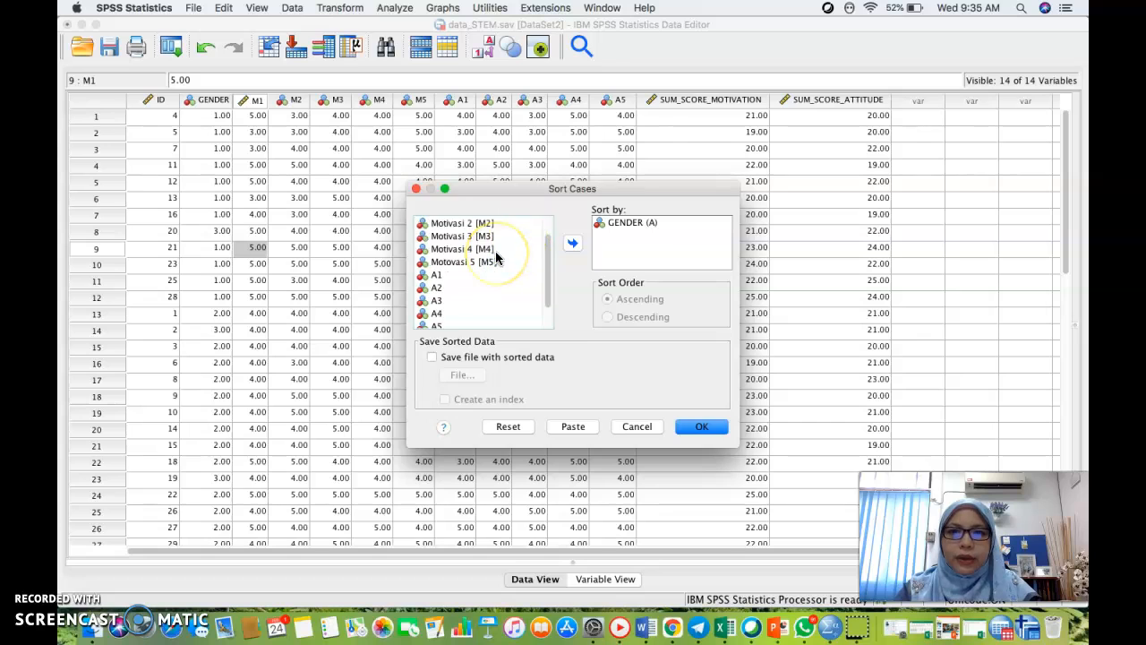
click(631, 222)
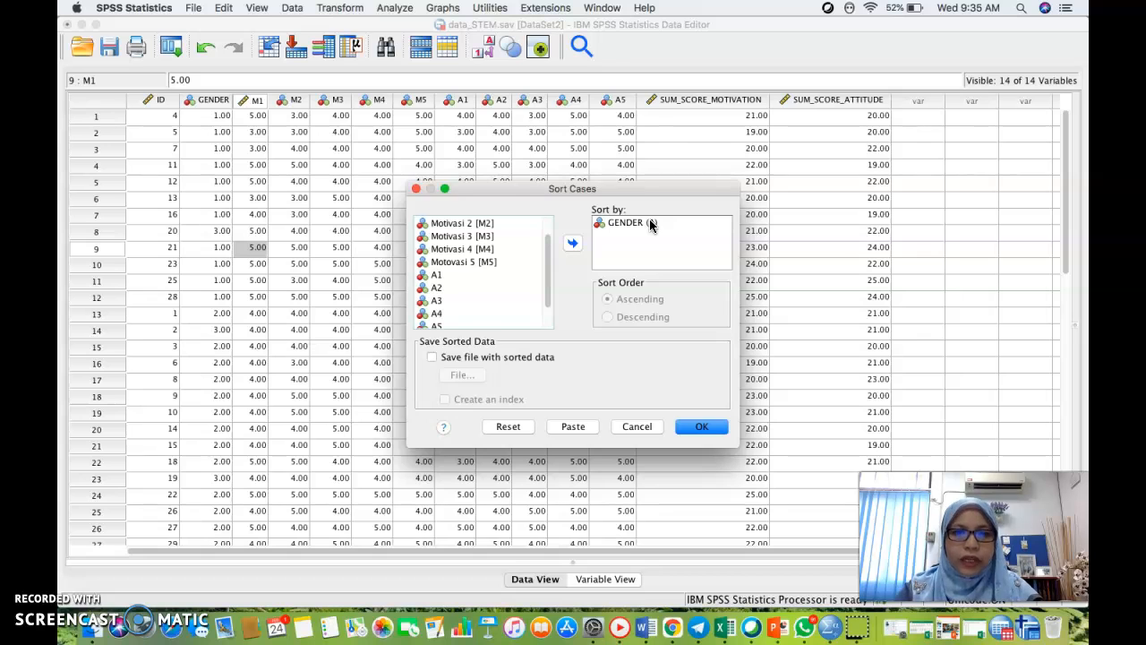
click(627, 222)
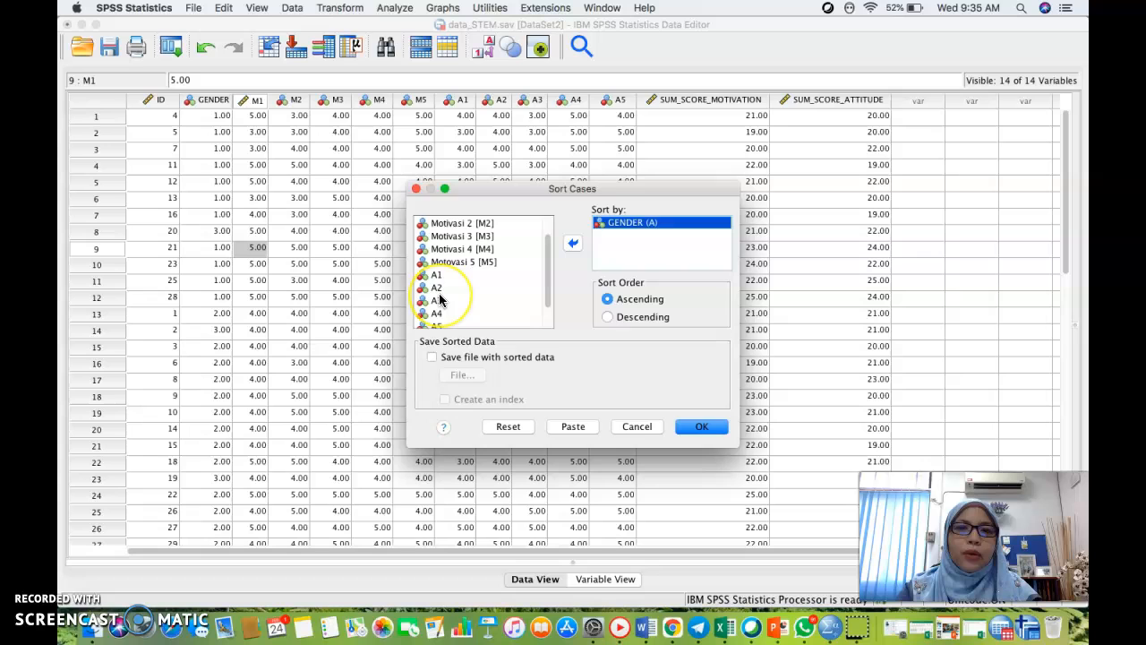
click(436, 300)
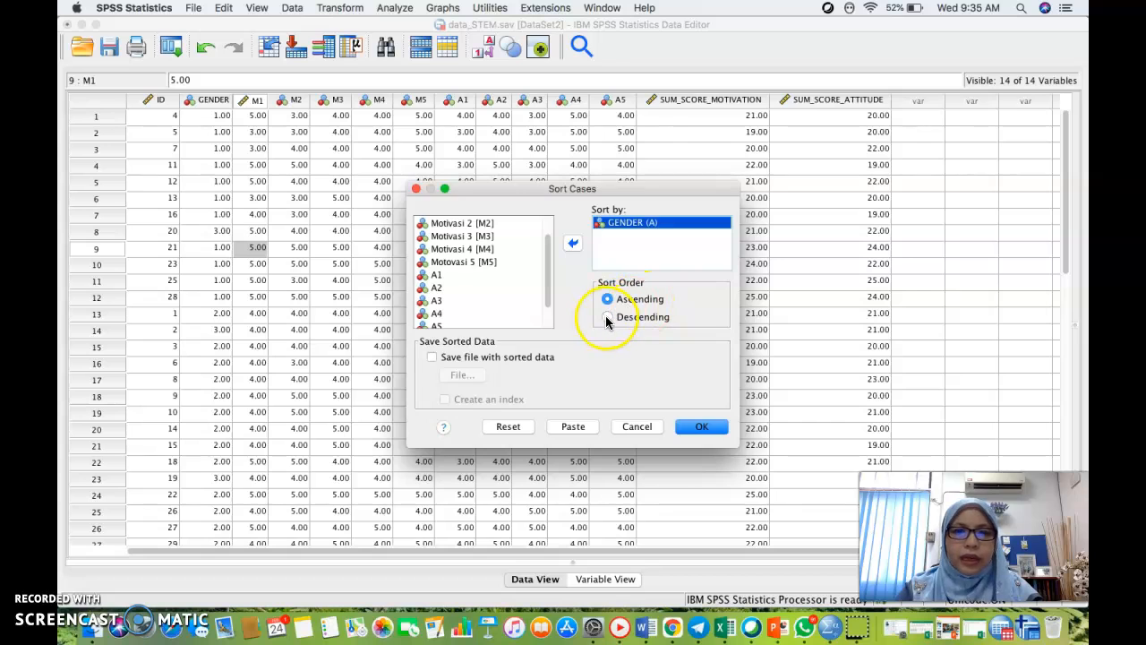
click(608, 316)
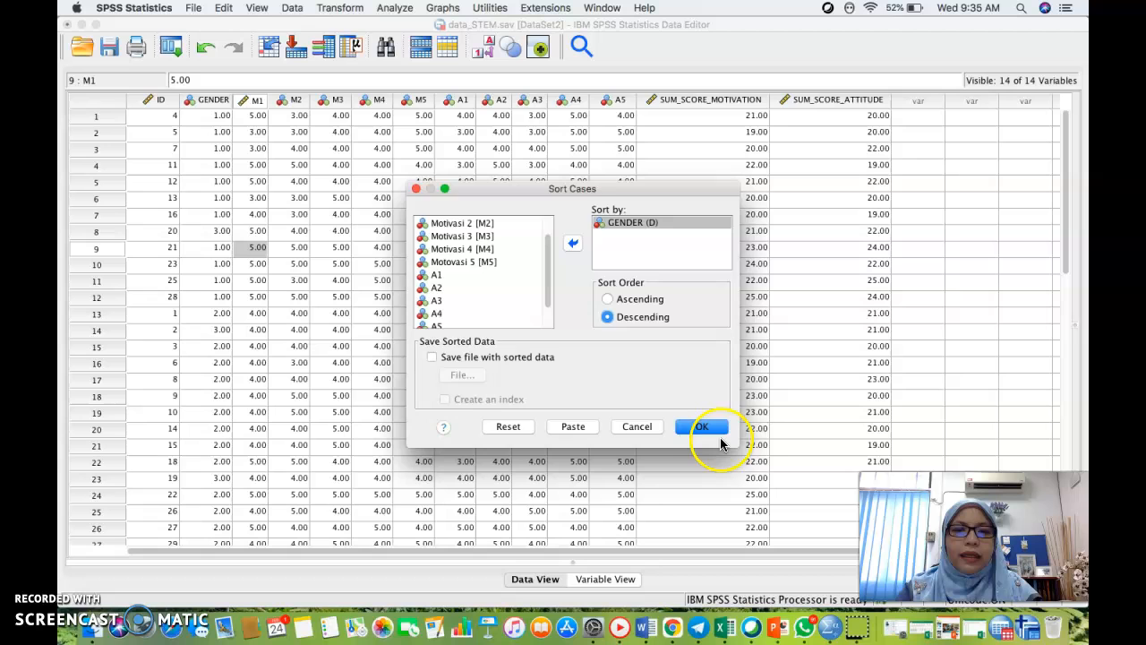
click(702, 426)
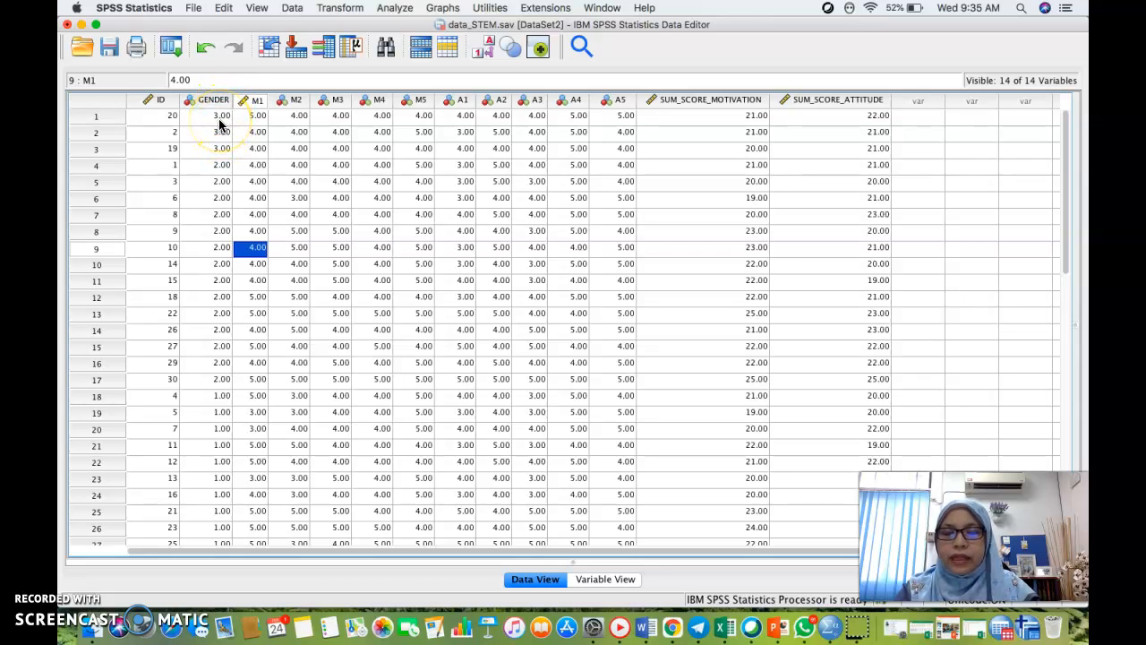
mouse_move(213, 182)
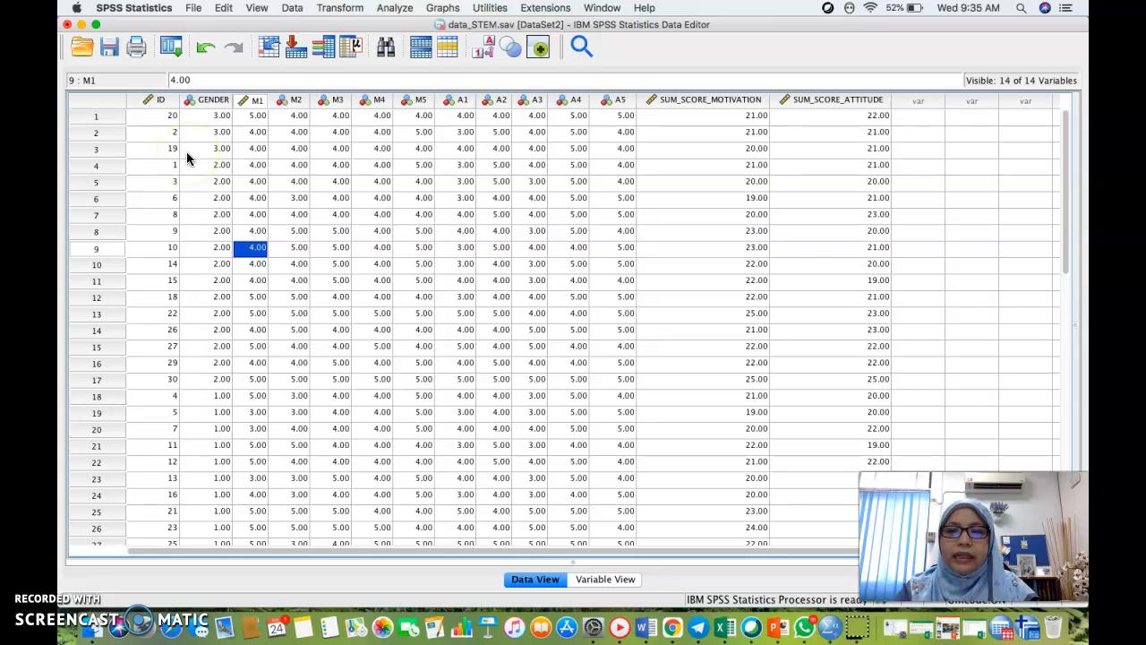
mouse_move(199, 155)
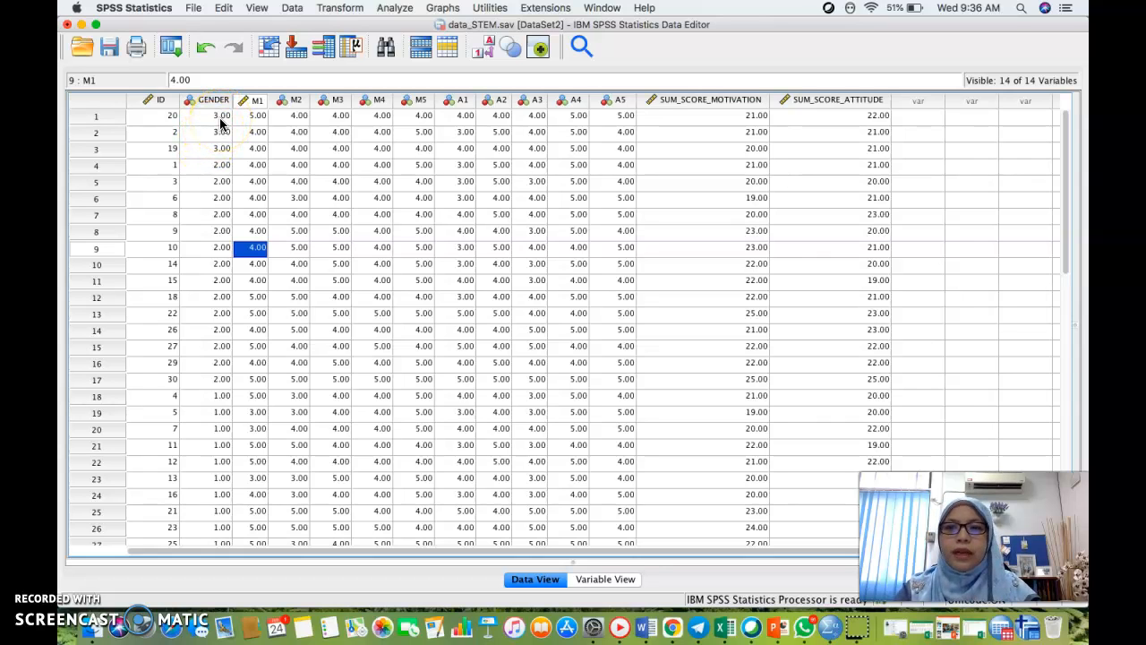
Step: Change the top three GENDER values from 3 to 2, 1 and 2
click(213, 116)
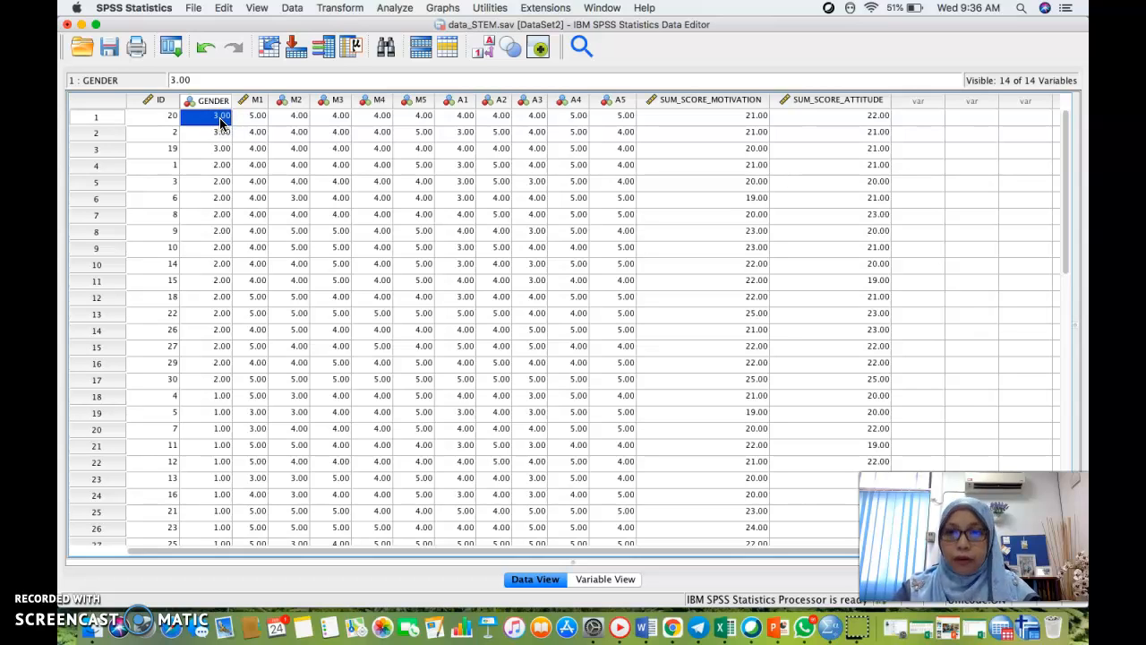
click(205, 132)
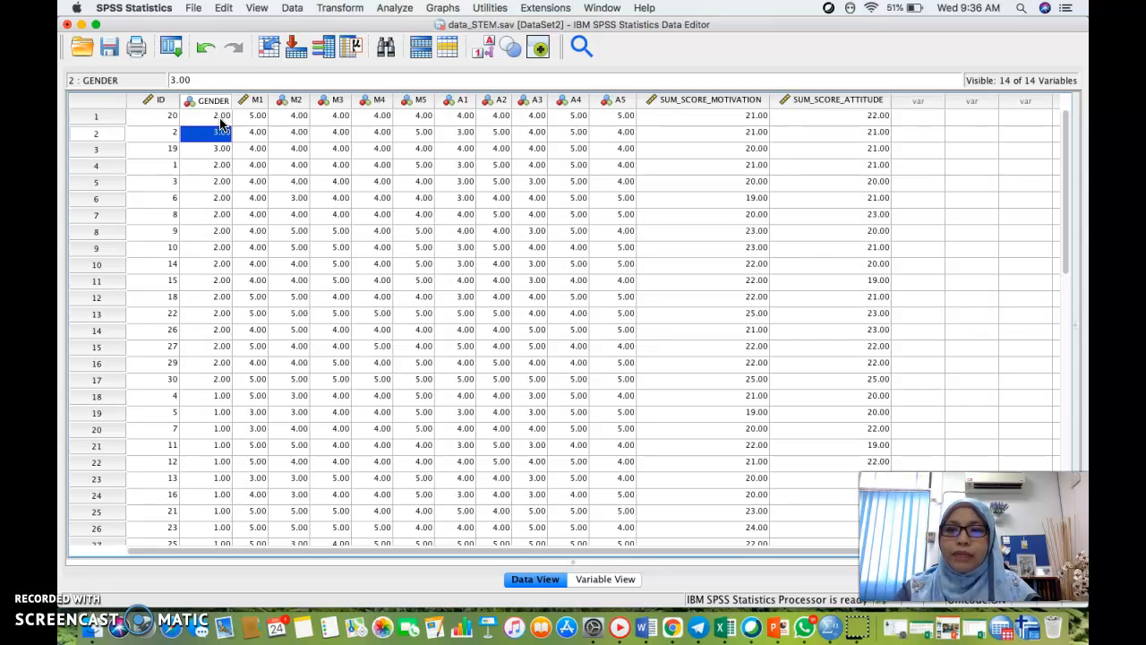
click(221, 148)
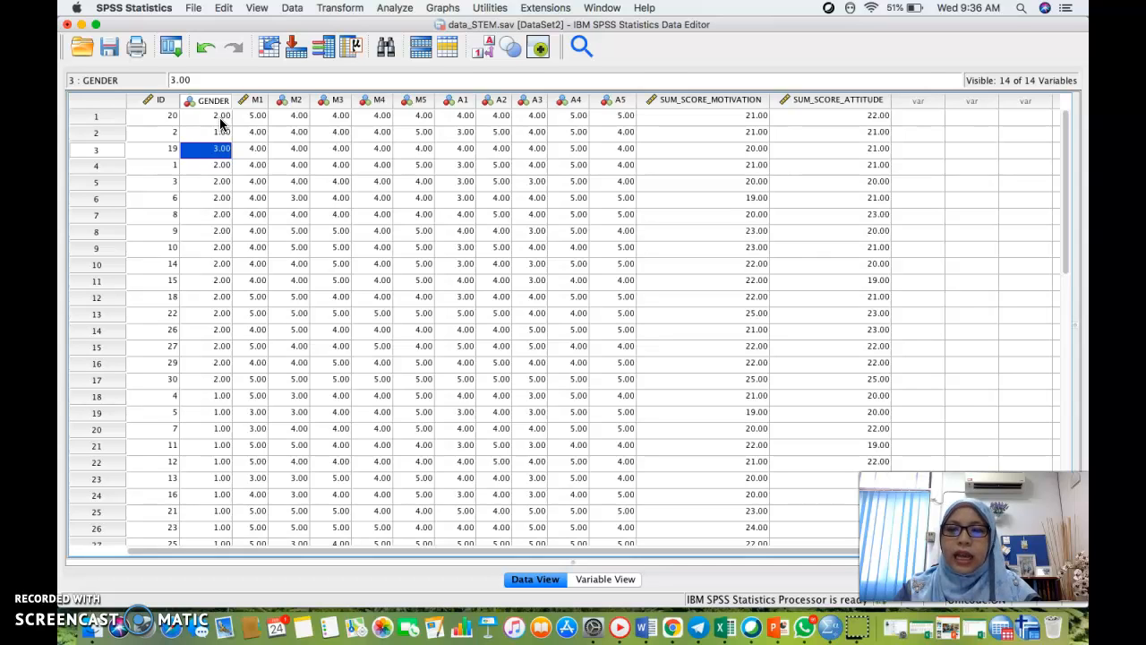
click(221, 165)
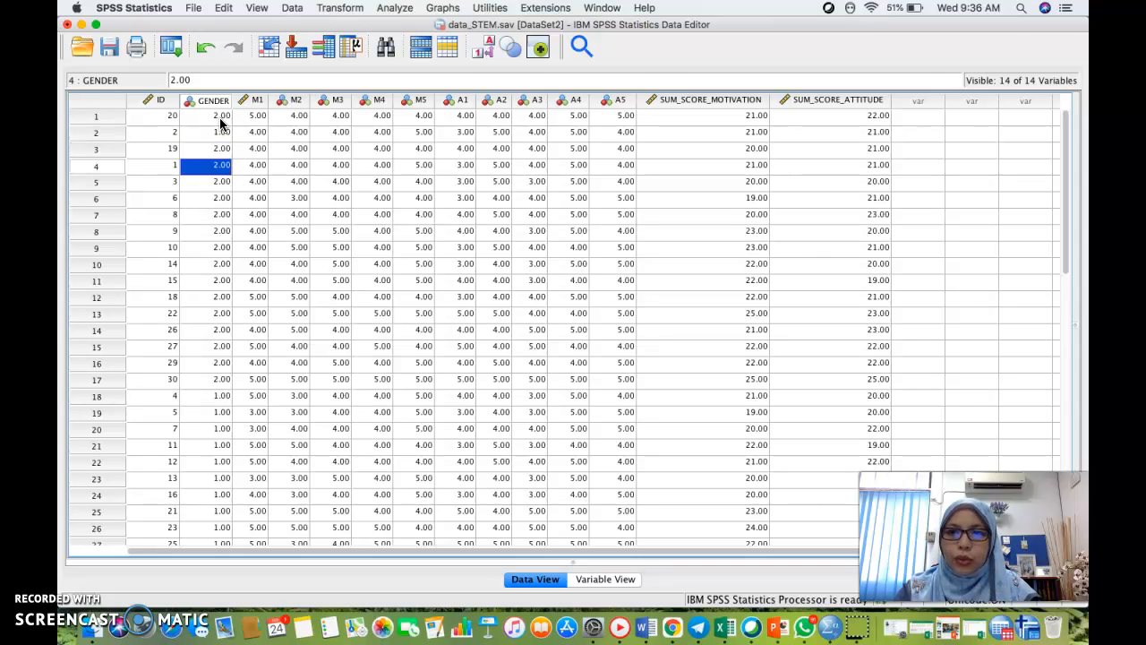